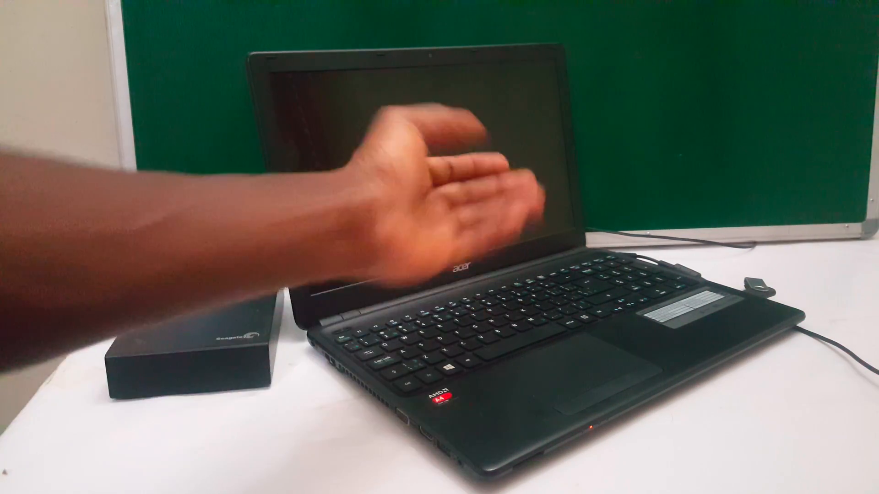
pyautogui.click(504, 286)
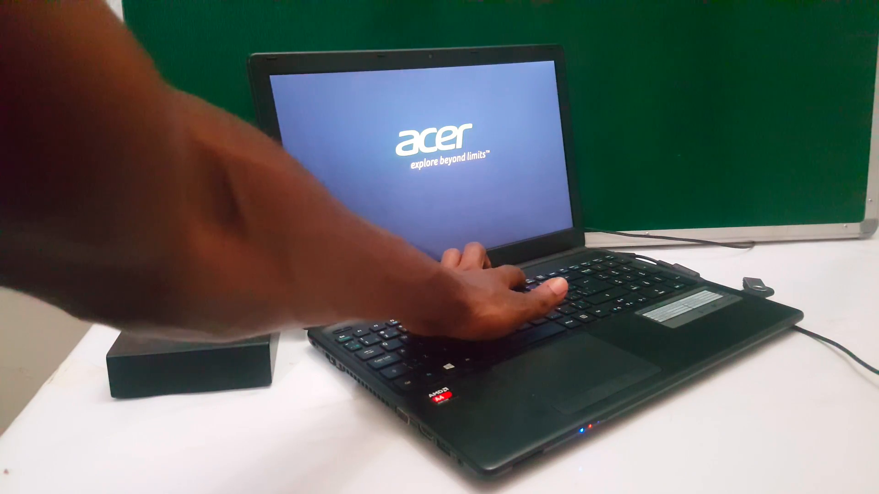